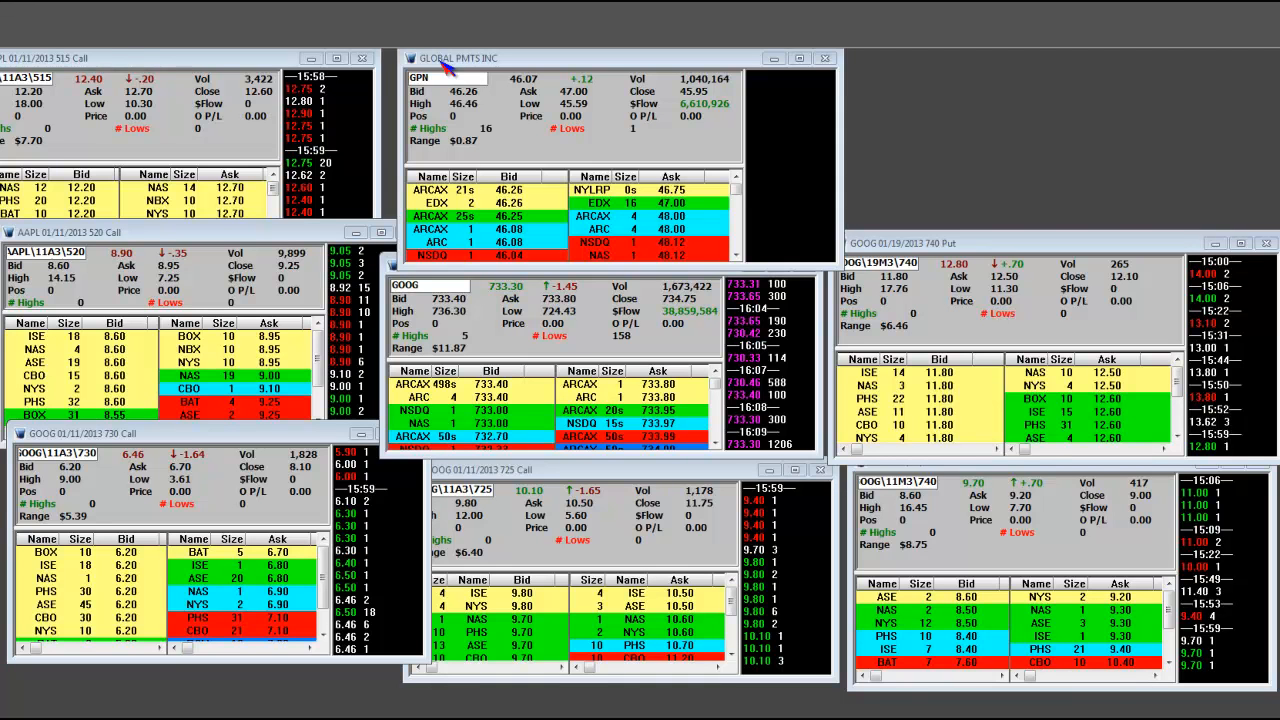
mouse_move(462, 78)
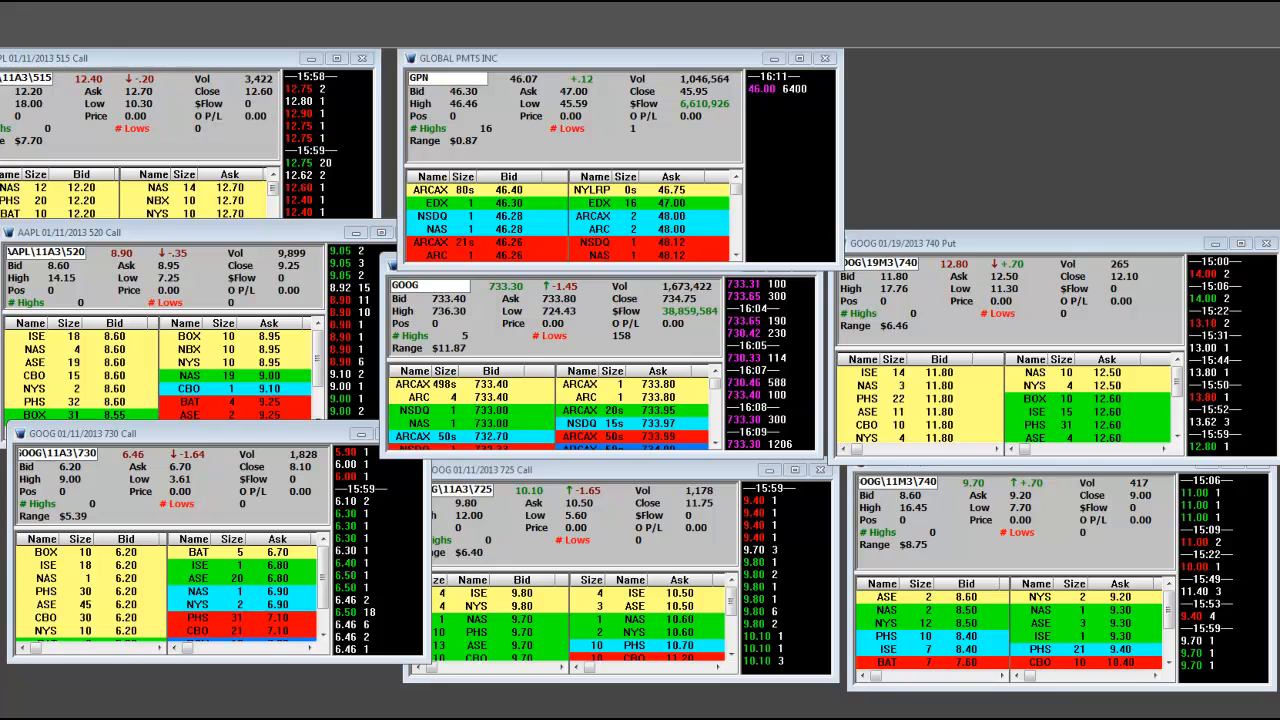
mouse_move(264, 220)
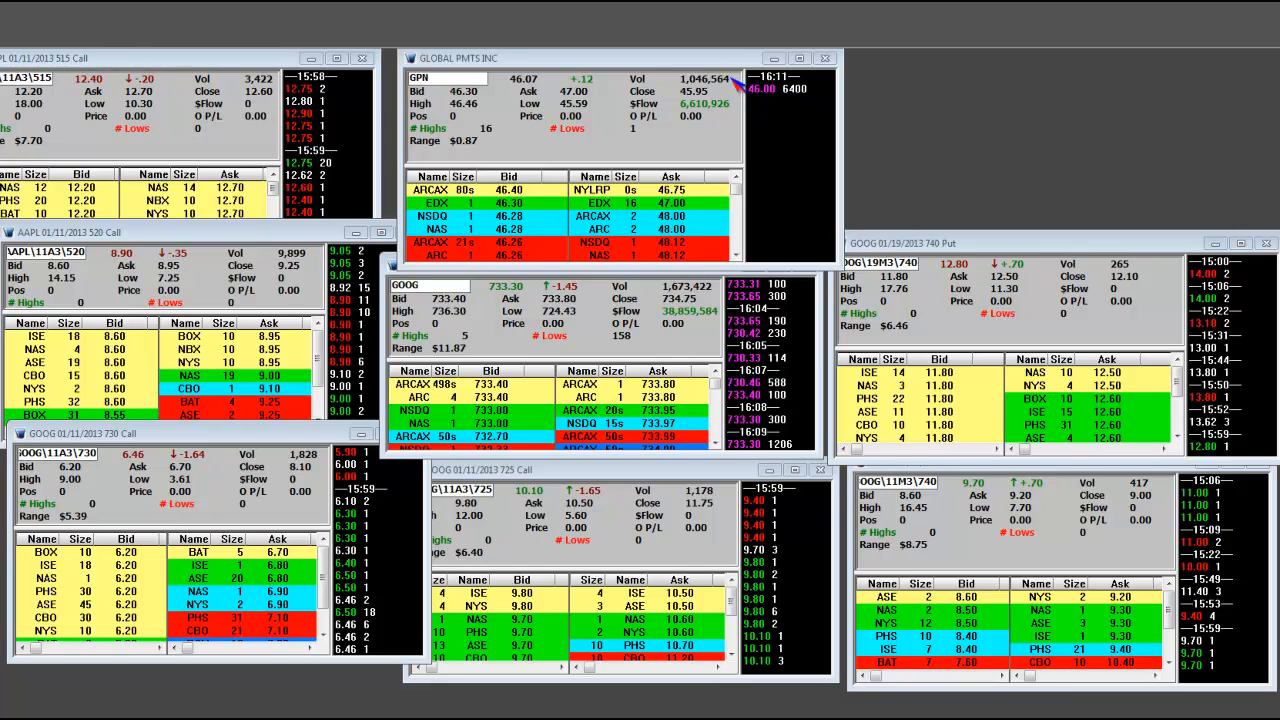
mouse_move(552, 206)
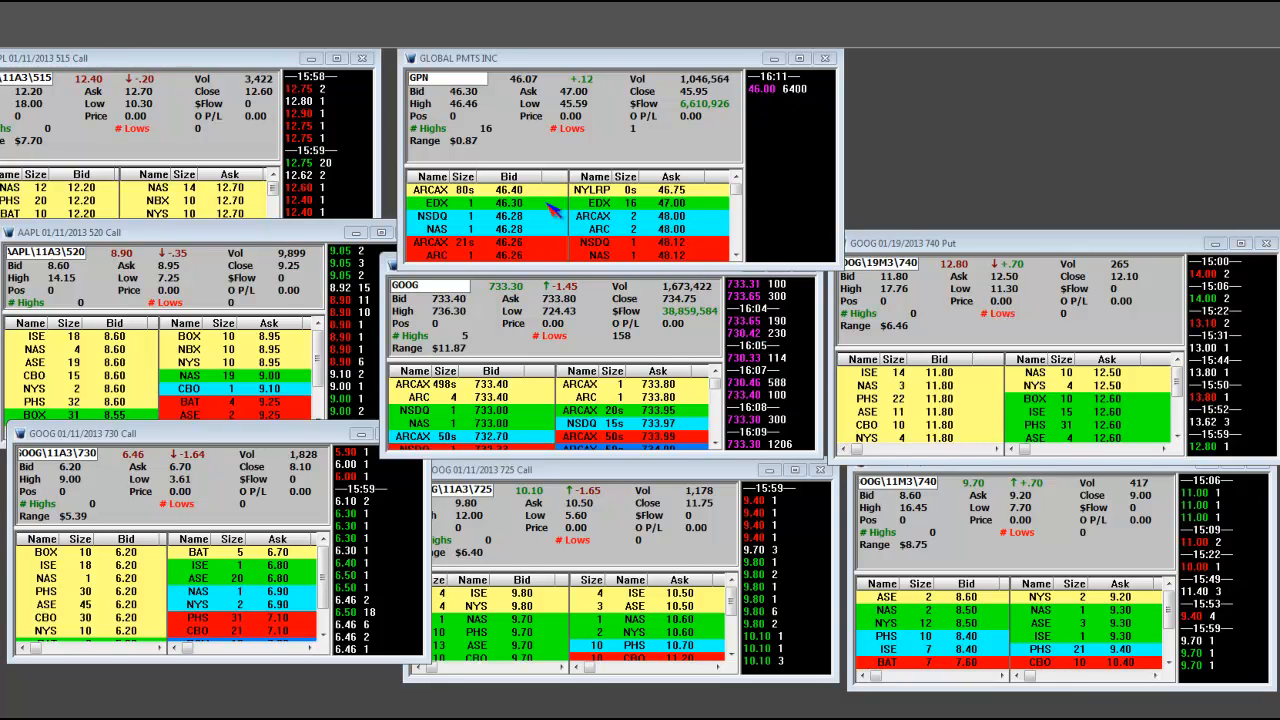